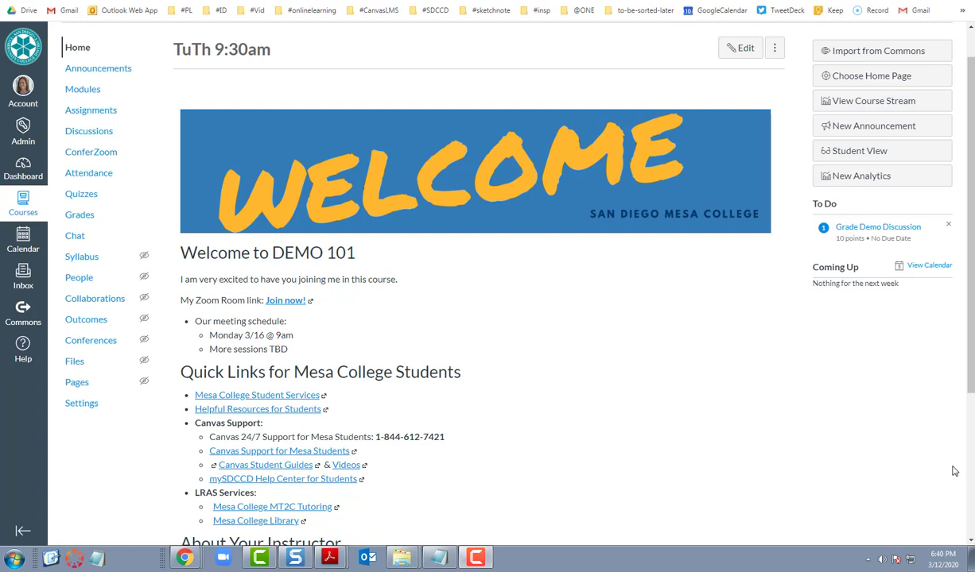
mouse_move(381, 307)
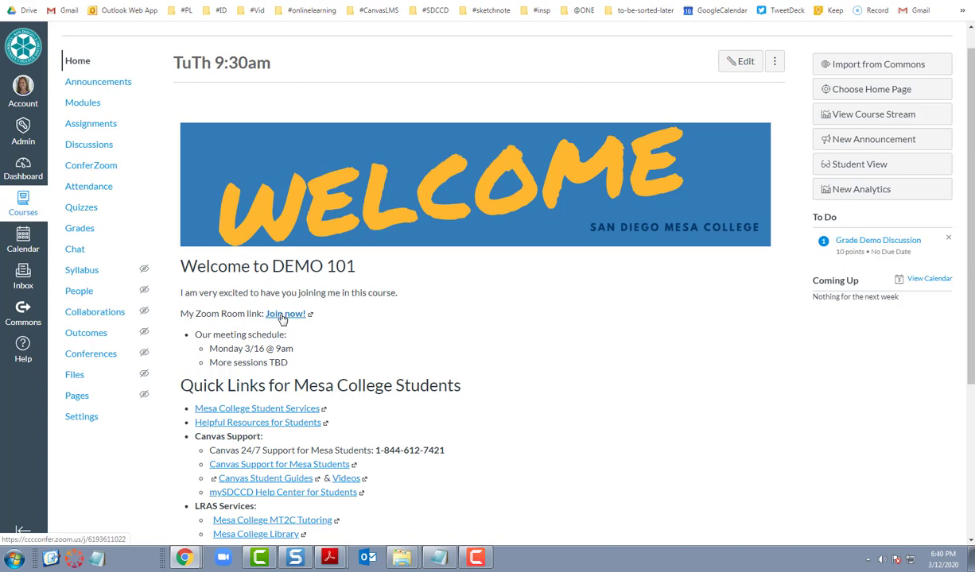
mouse_move(290, 317)
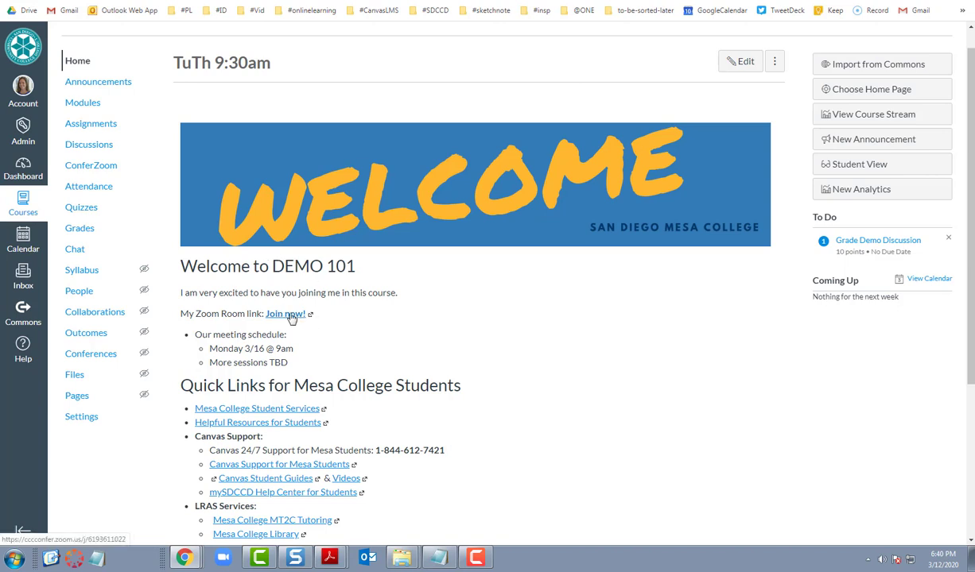
mouse_move(295, 318)
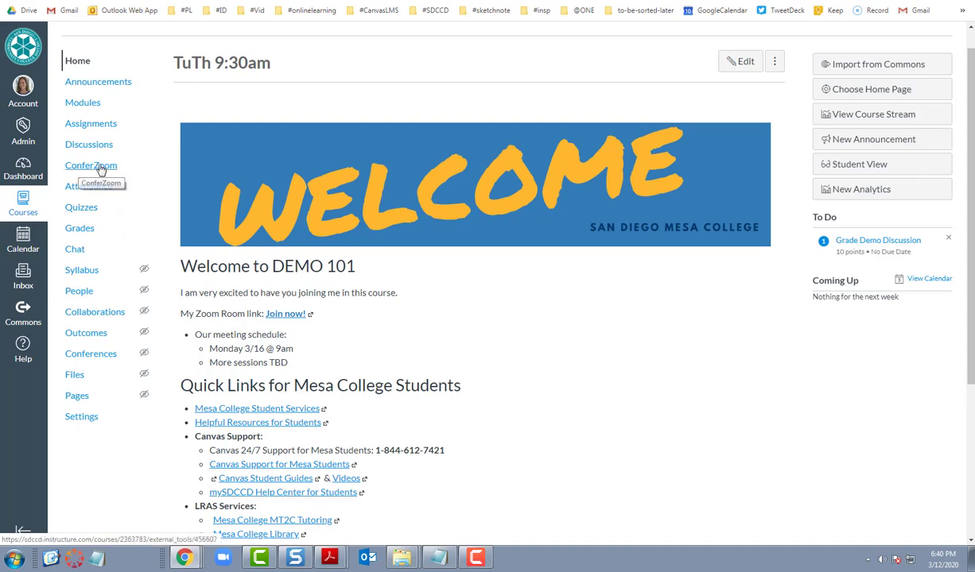
View the ConferZoom Event Calendar listing the Online Session currently in progress
left_click(91, 164)
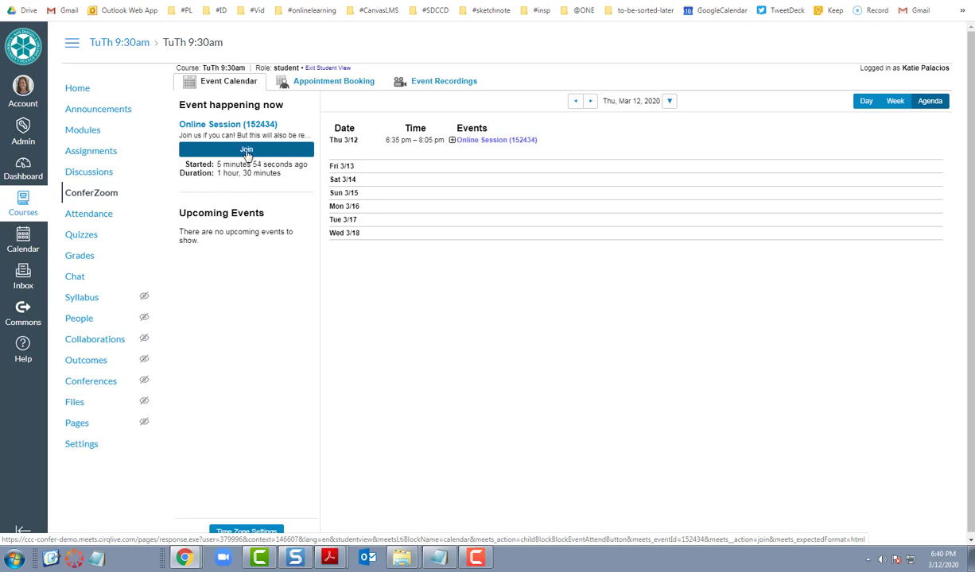
mouse_move(90, 192)
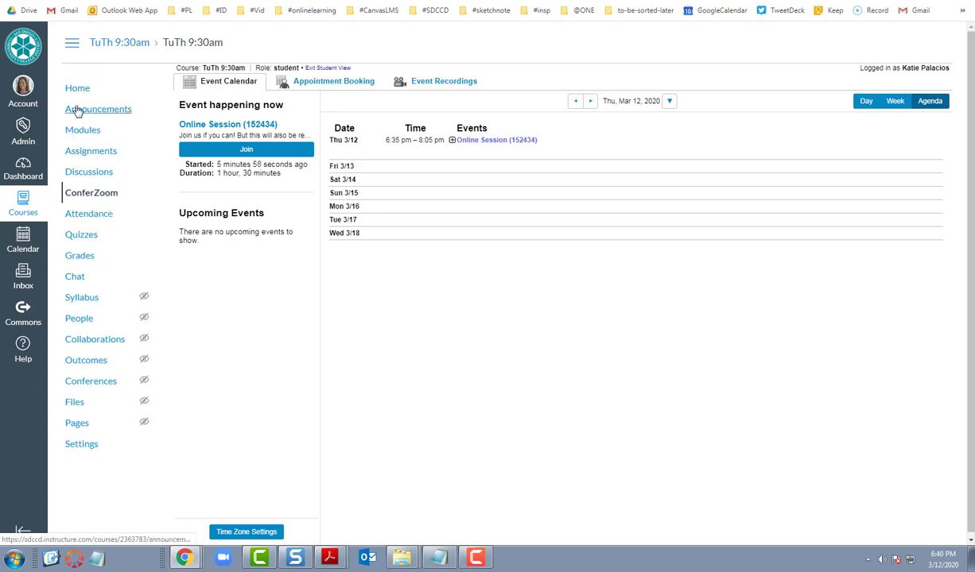
Return to the course home page, view the Zoom invitation join link and dial-in details, then dismiss it
left_click(76, 88)
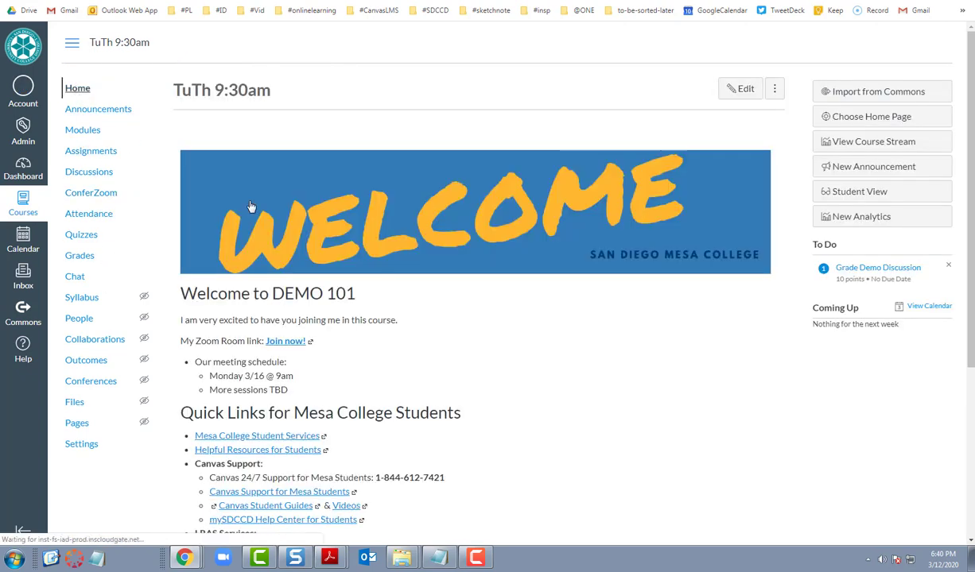
scroll("down", 3)
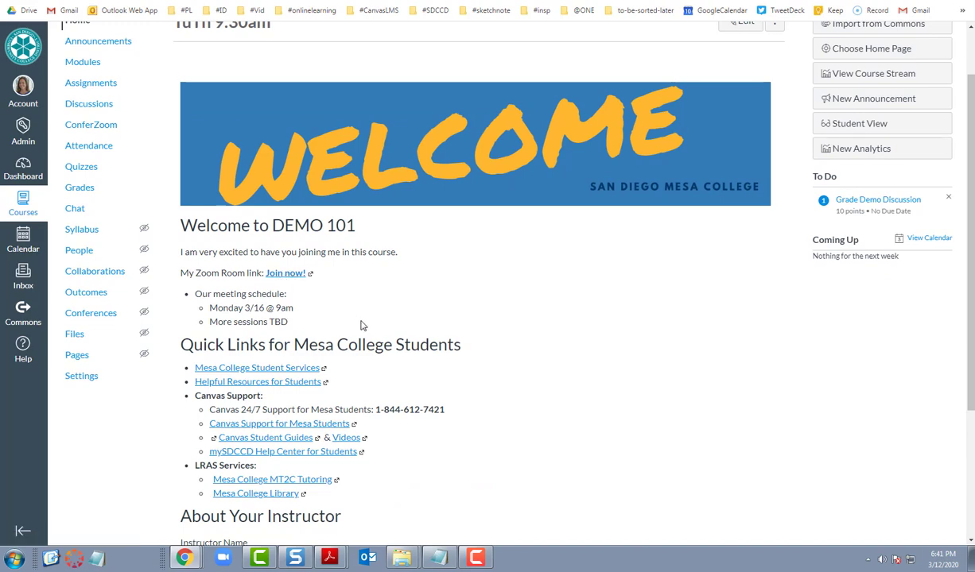
left_click(284, 273)
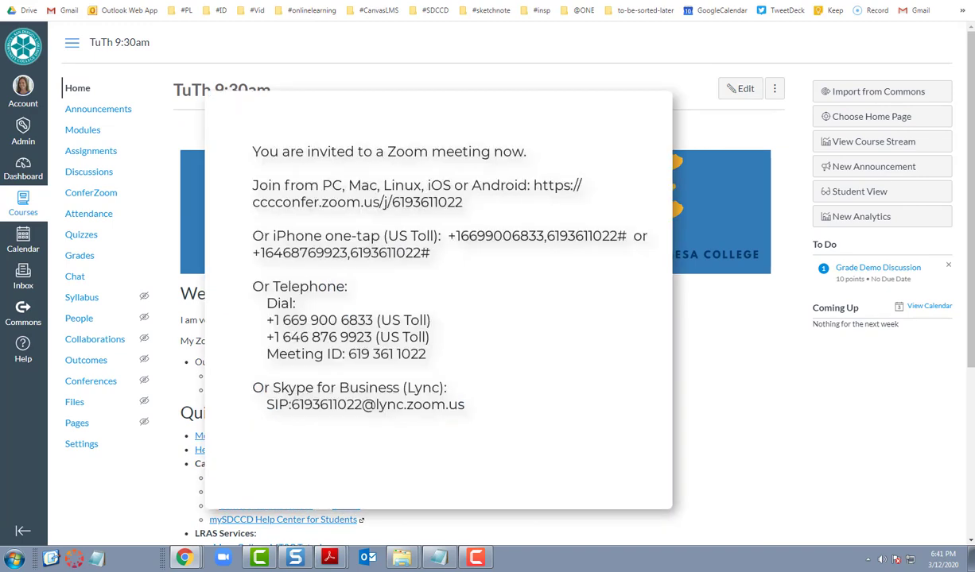
double_click(356, 202)
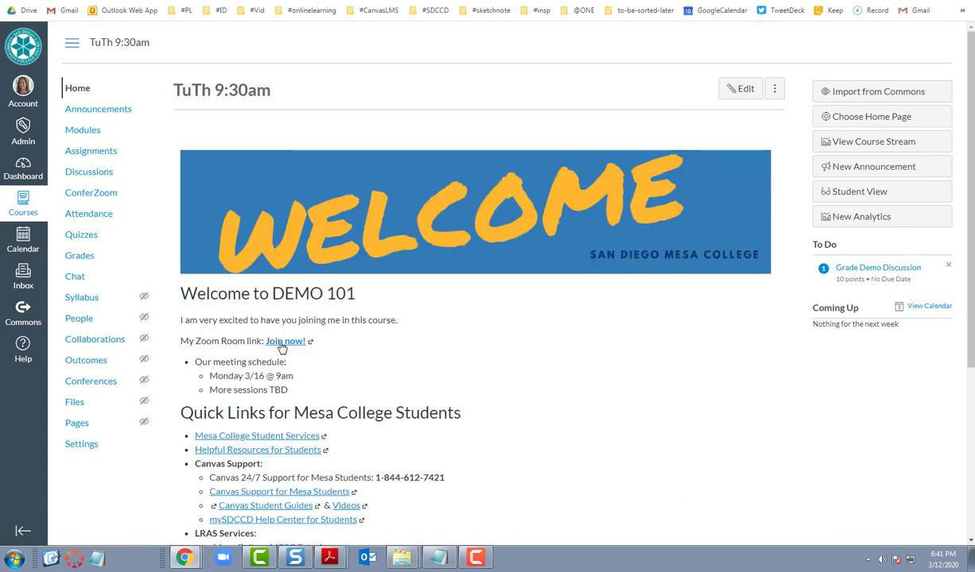
Launch the instructor's Zoom room via Join now! and let the browser start the Zoom Launcher
left_click(283, 341)
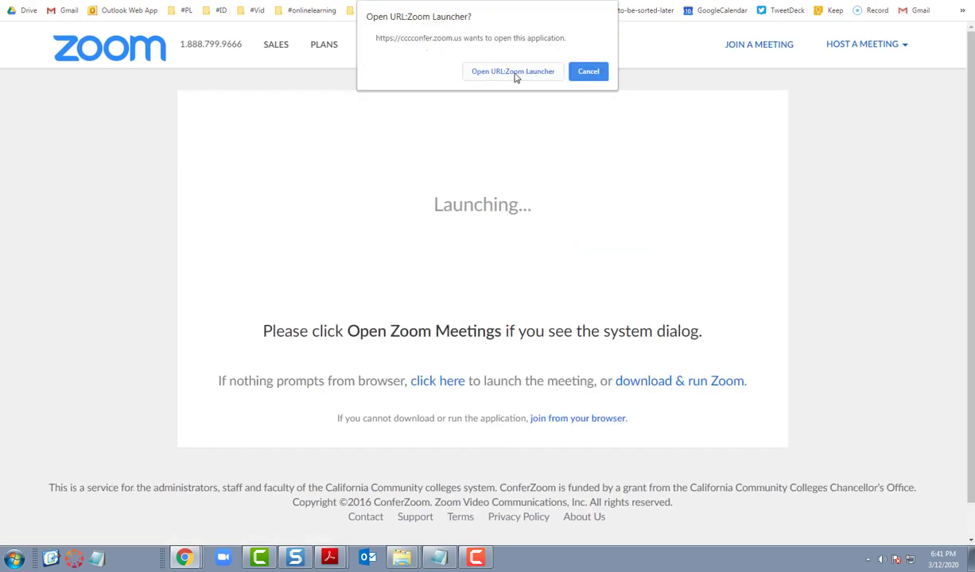
left_click(512, 70)
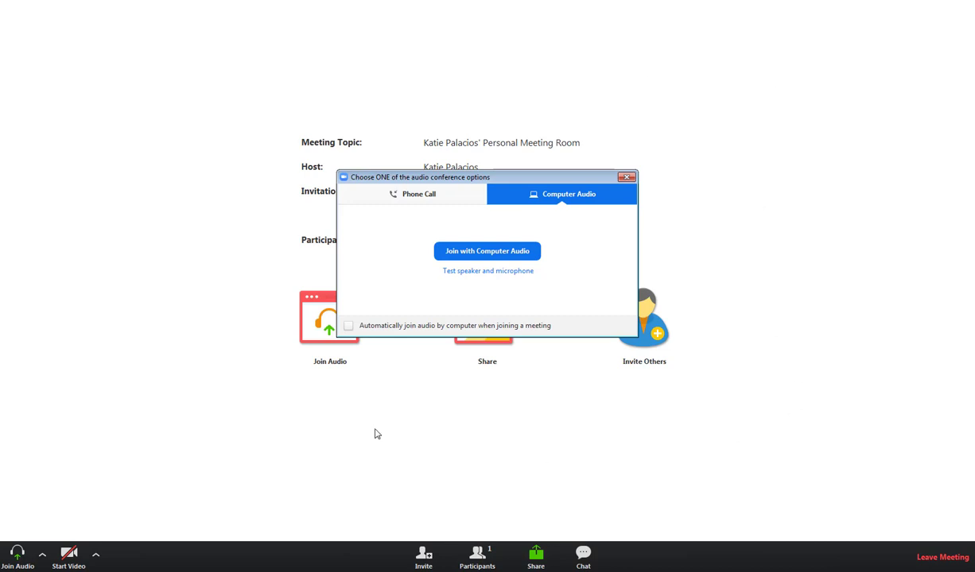
mouse_move(469, 404)
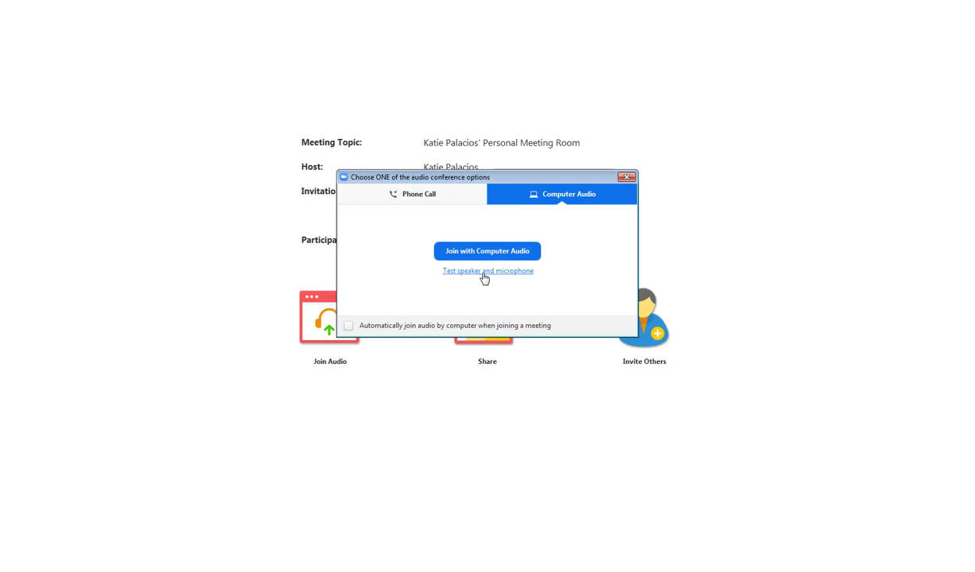
mouse_move(432, 194)
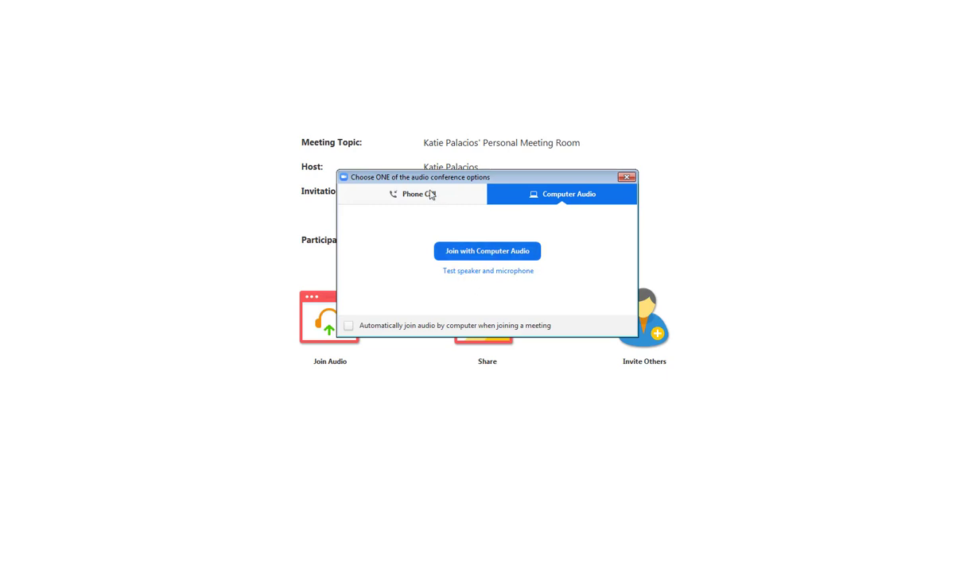
Review the Phone Call dial-in numbers, then connect using Join with Computer Audio
left_click(412, 194)
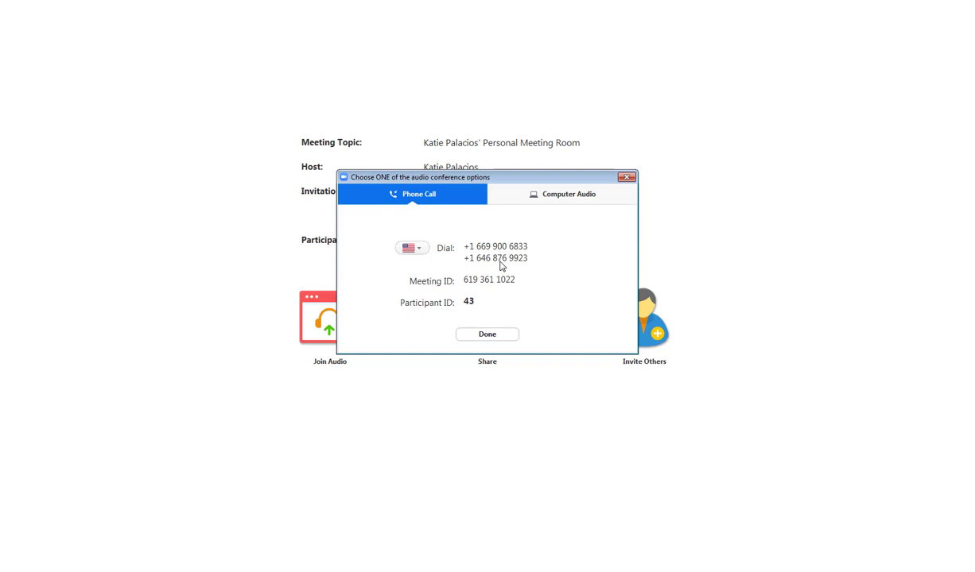
mouse_move(490, 295)
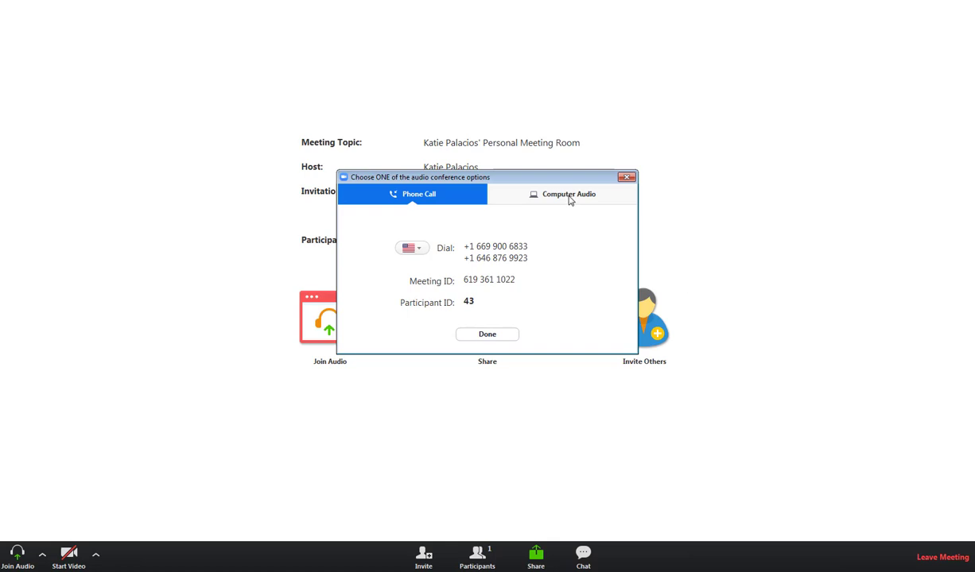
left_click(567, 194)
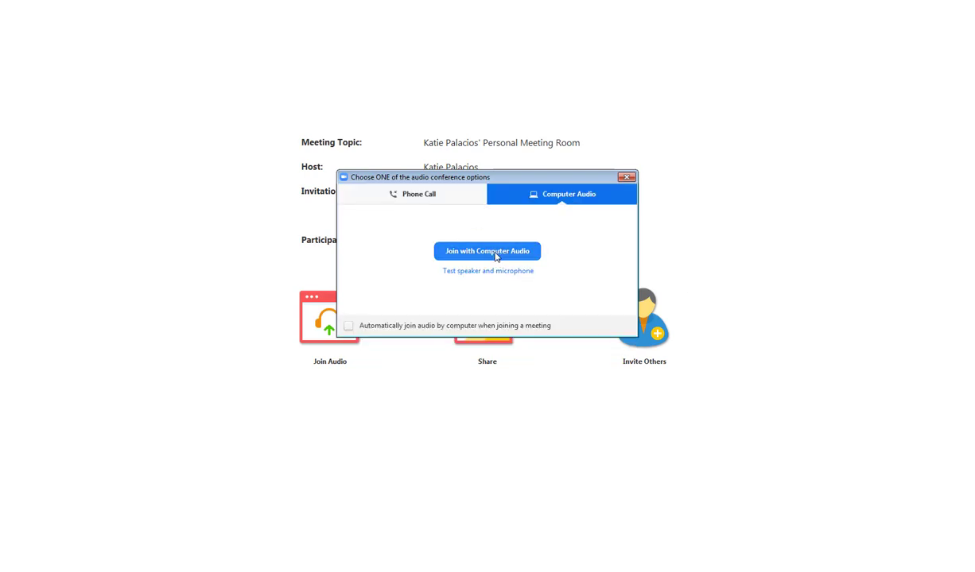
left_click(487, 251)
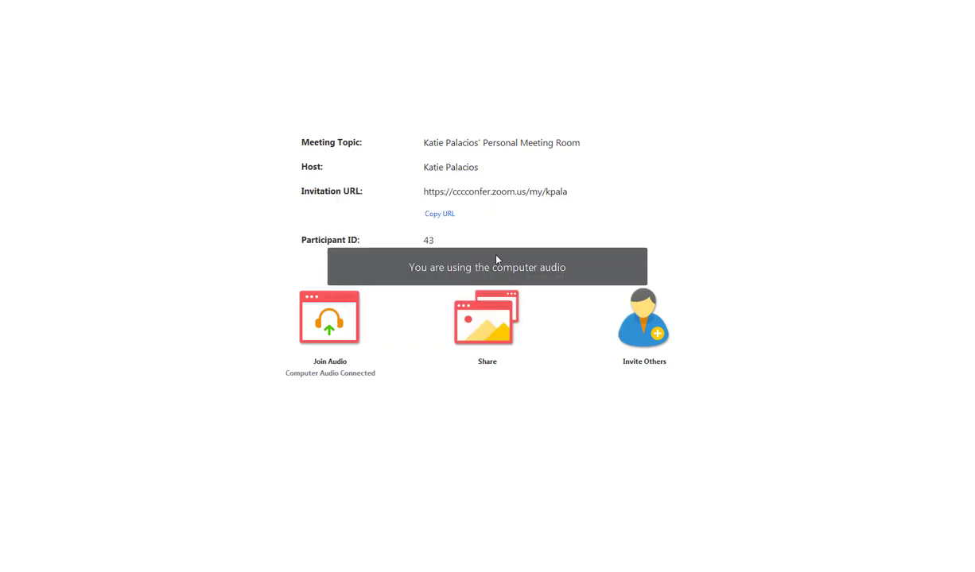
mouse_move(547, 277)
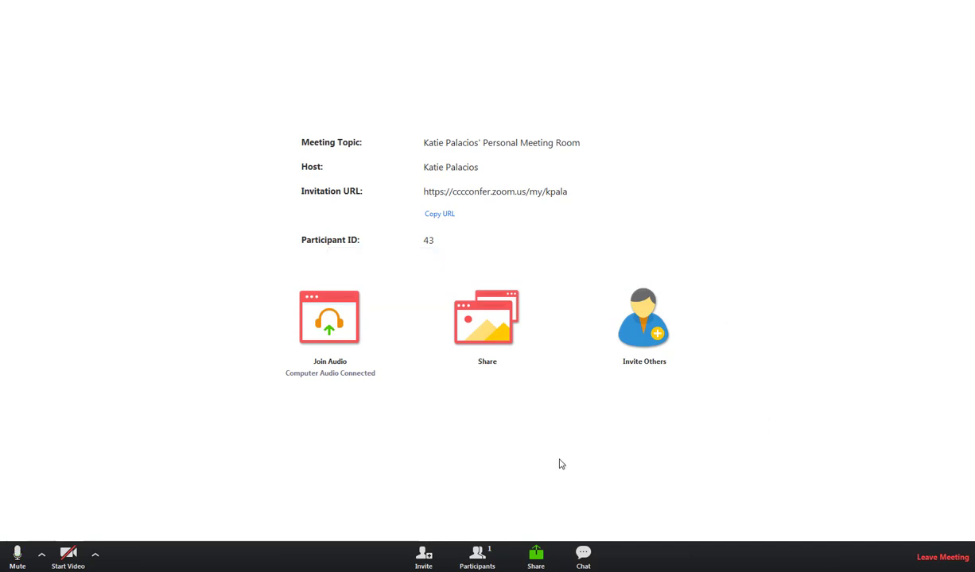
mouse_move(178, 514)
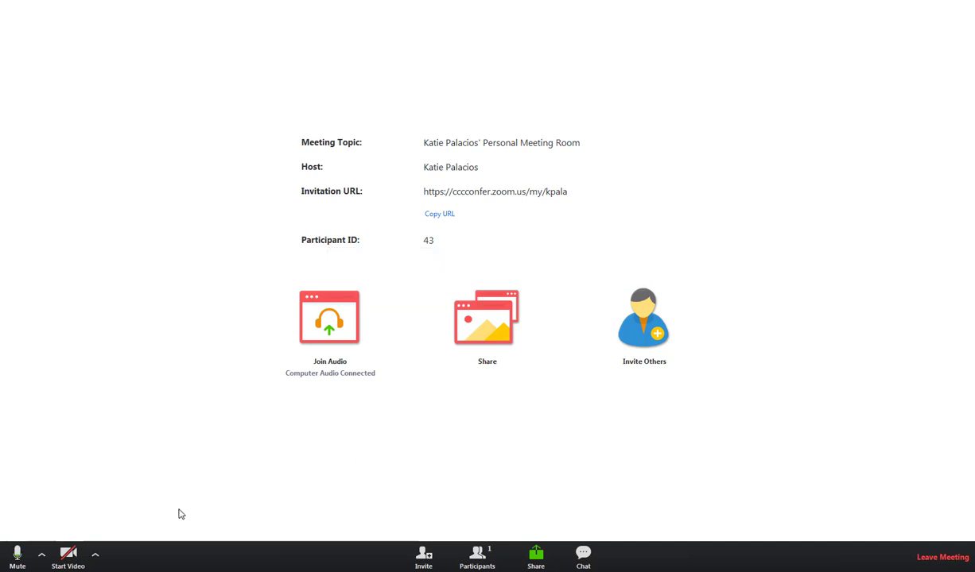
mouse_move(18, 560)
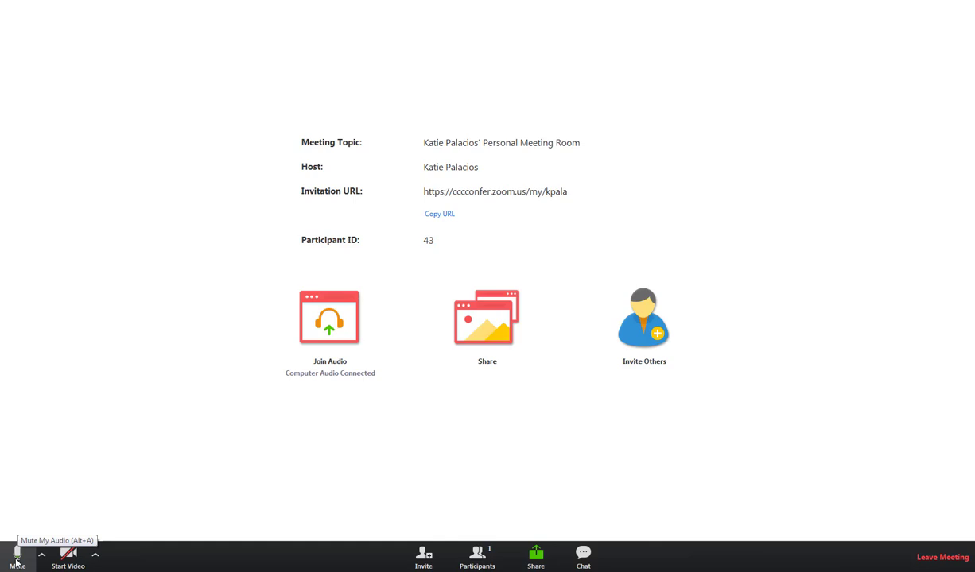
mouse_move(20, 560)
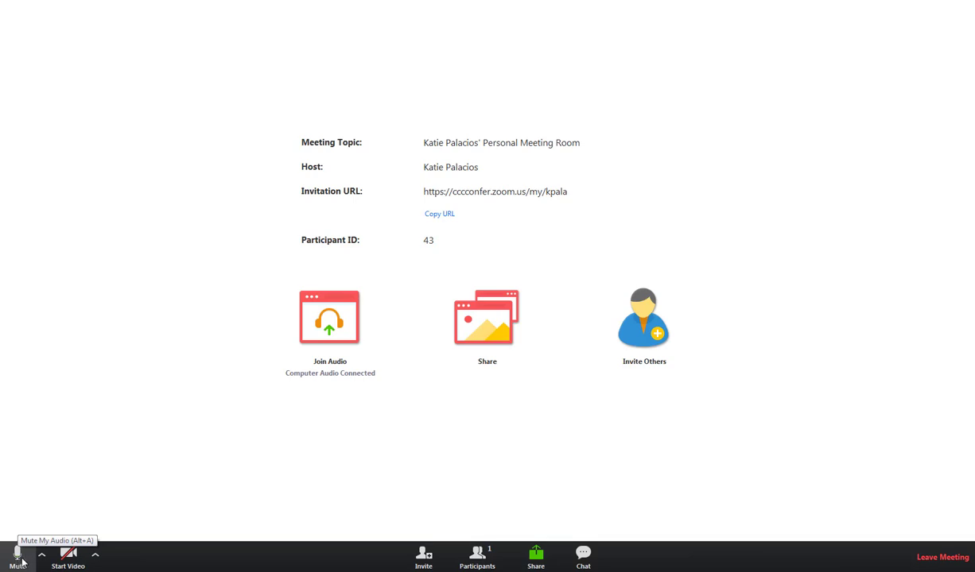
mouse_move(68, 557)
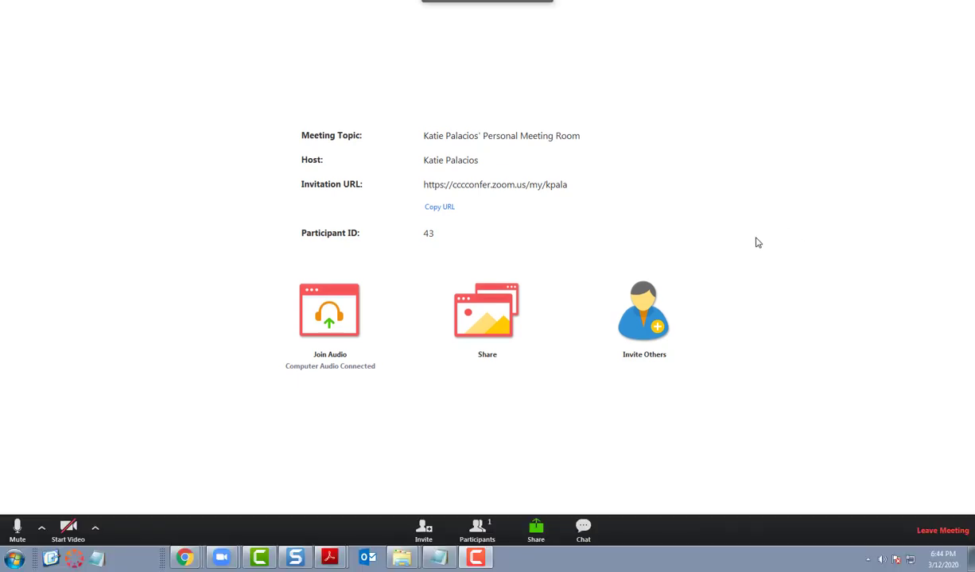
mouse_move(493, 436)
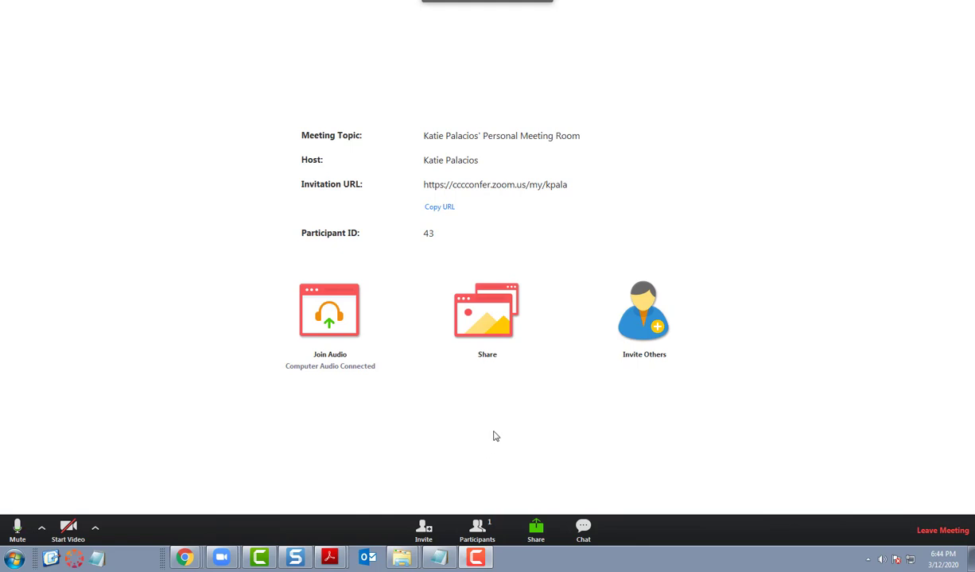
mouse_move(477, 531)
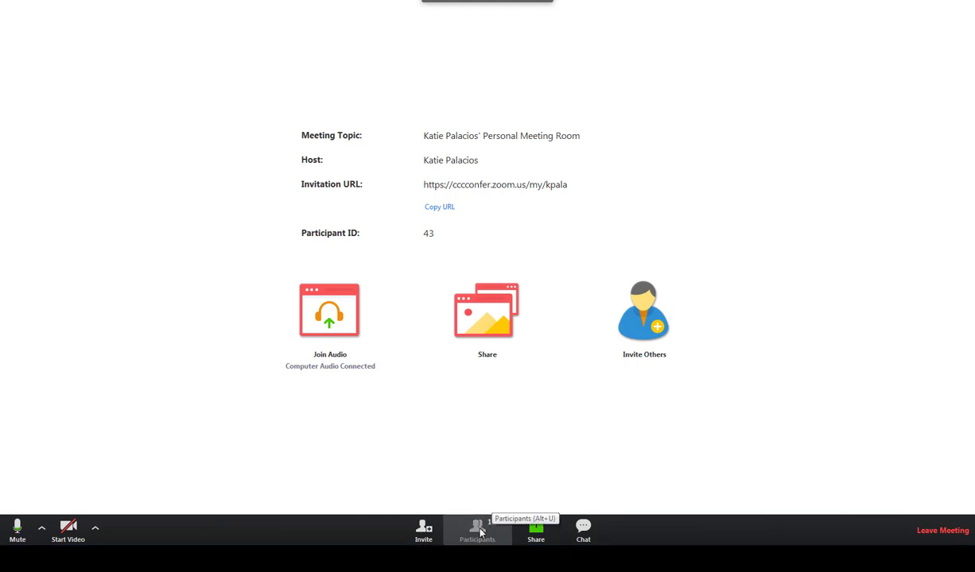
Show the Participants list and cycle through Raise Hand, yes, no and Raise Hand again
left_click(477, 531)
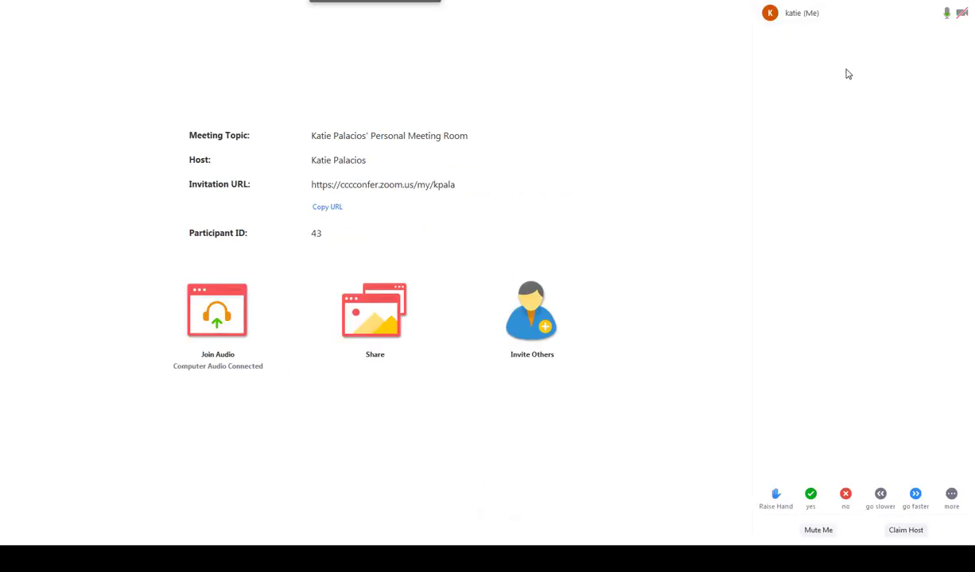
mouse_move(799, 12)
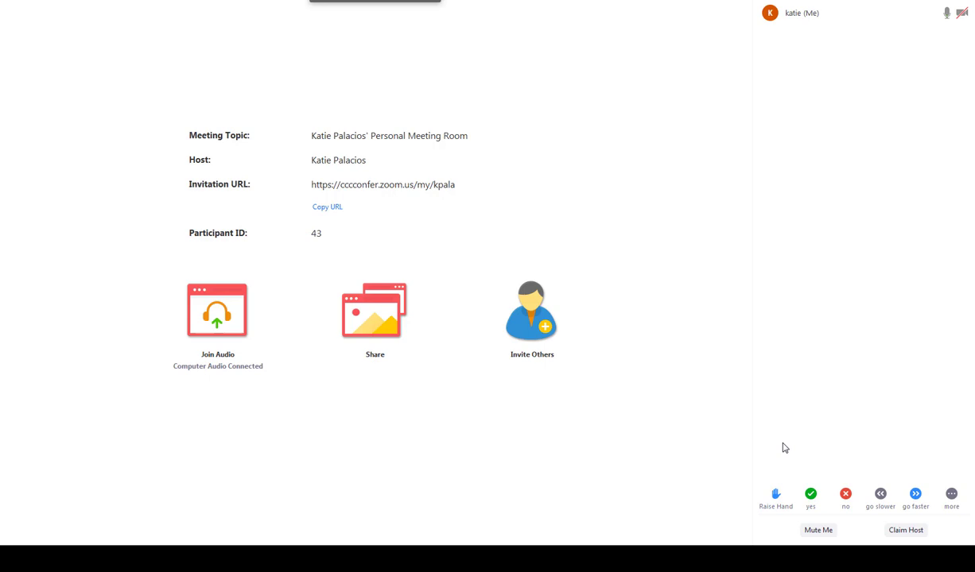
left_click(776, 493)
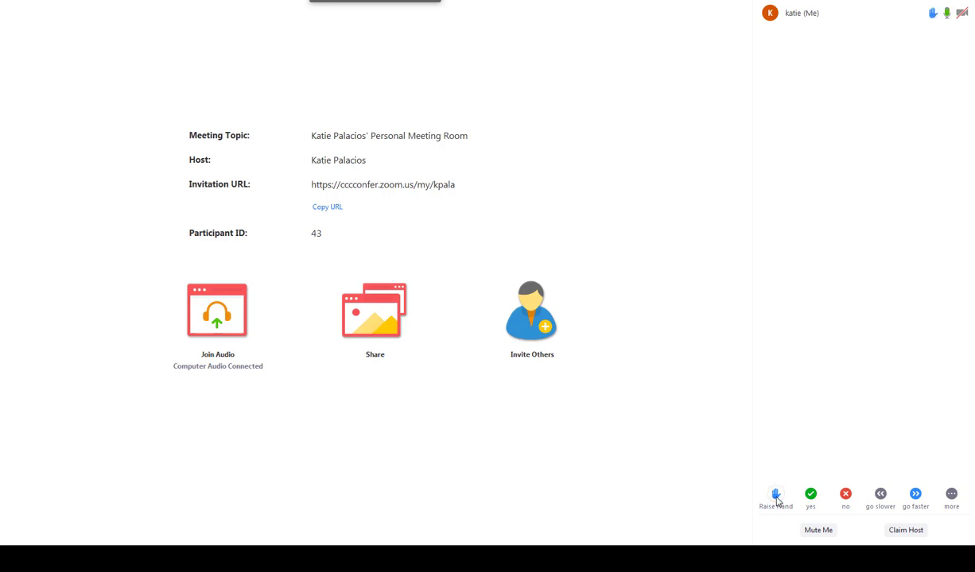
left_click(846, 493)
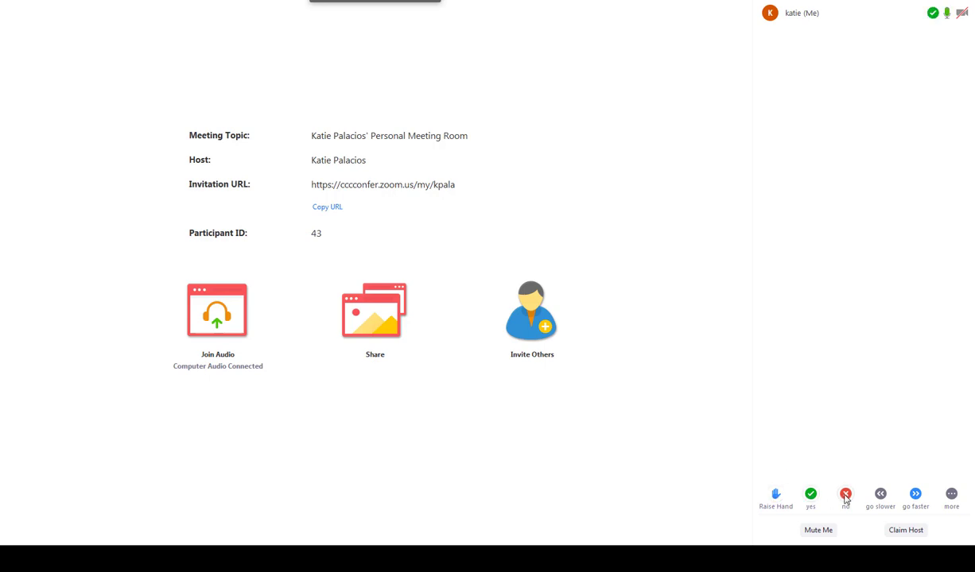
left_click(846, 494)
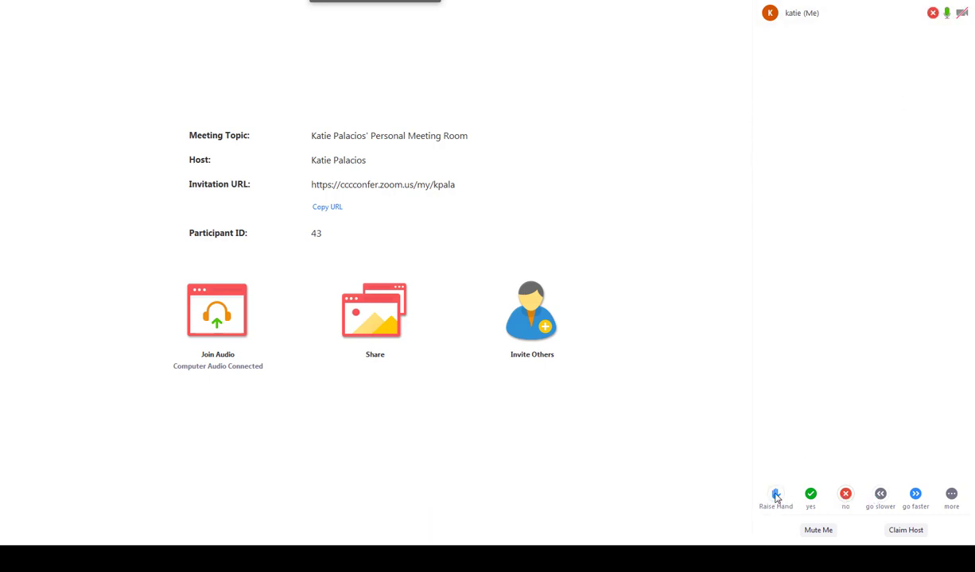
left_click(776, 493)
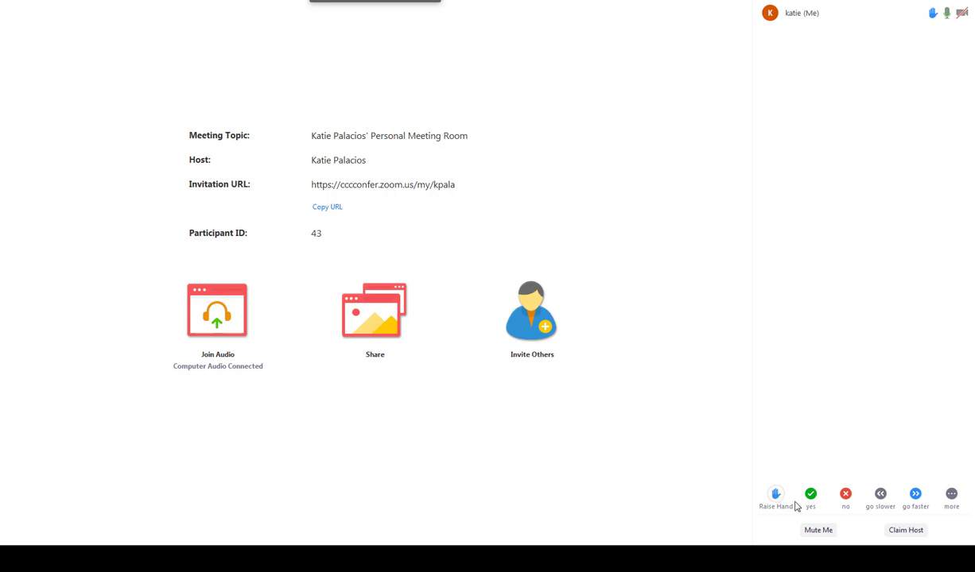
mouse_move(820, 47)
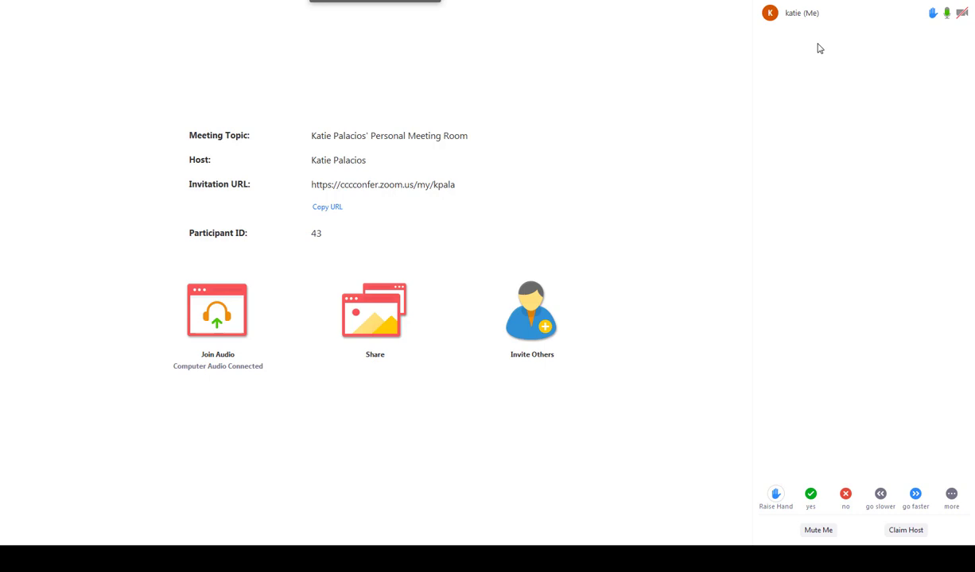
mouse_move(865, 215)
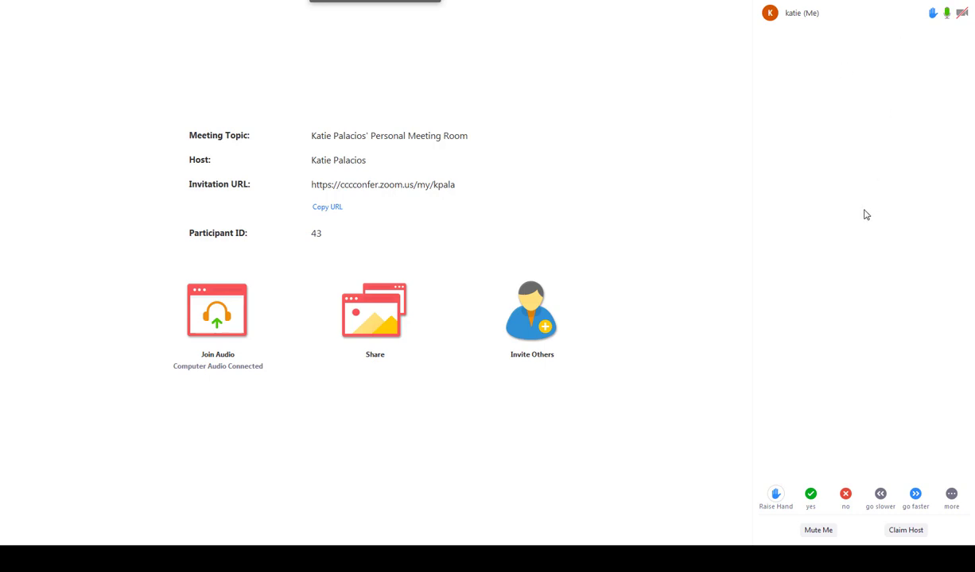
mouse_move(840, 169)
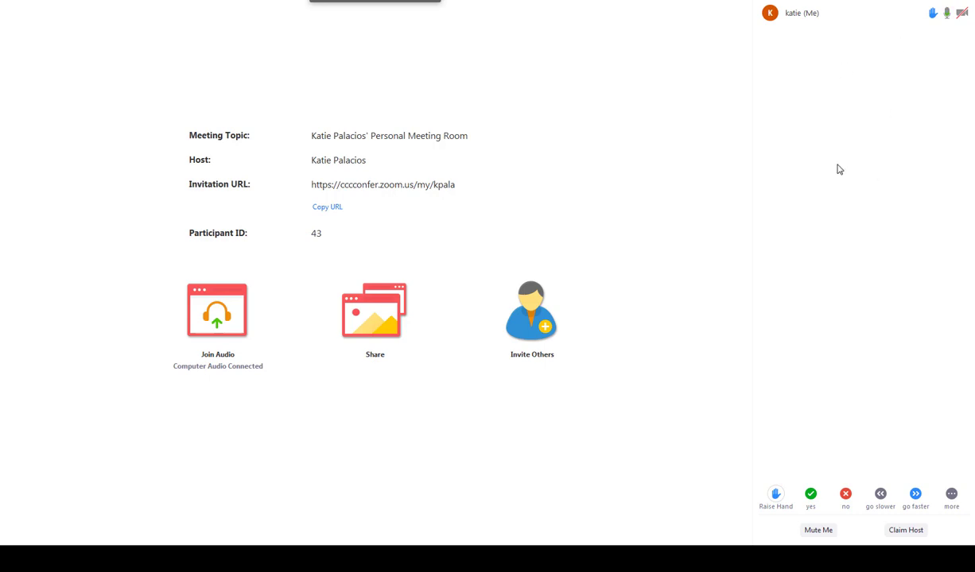
mouse_move(579, 273)
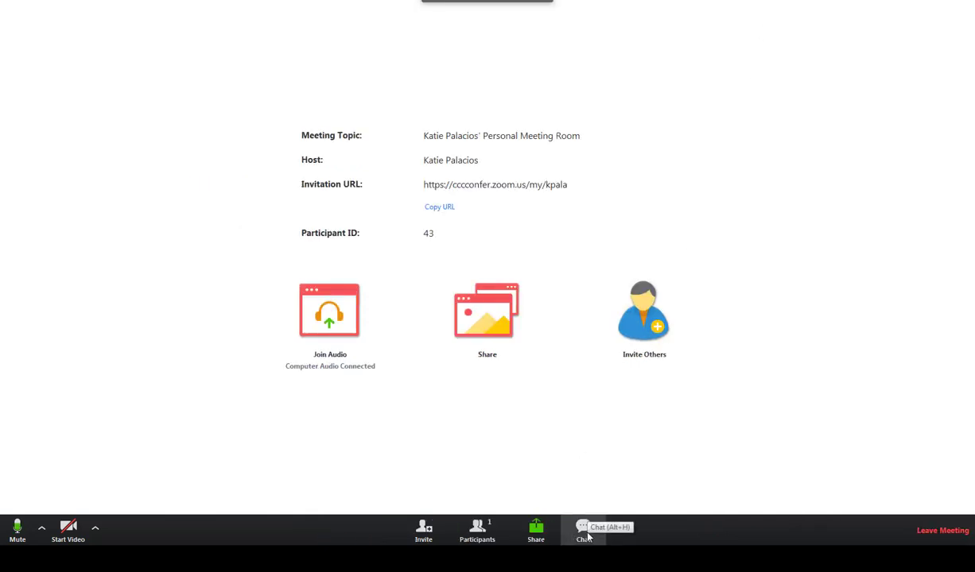
mouse_move(579, 516)
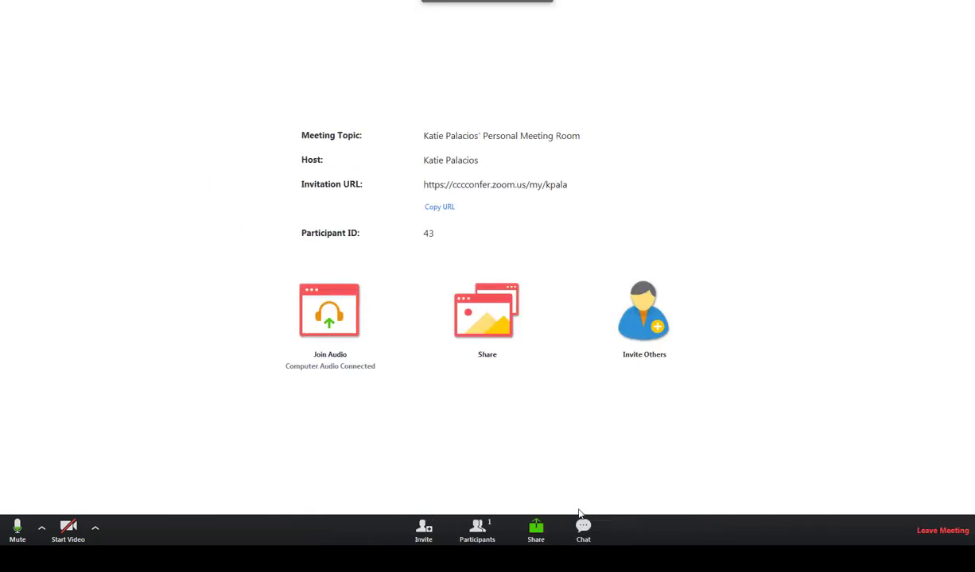
mouse_move(582, 531)
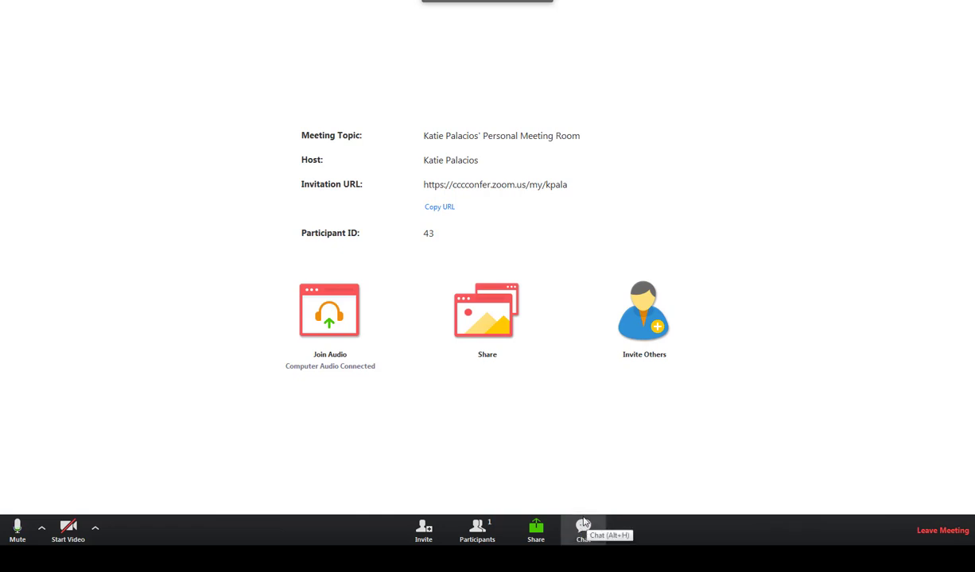
left_click(582, 531)
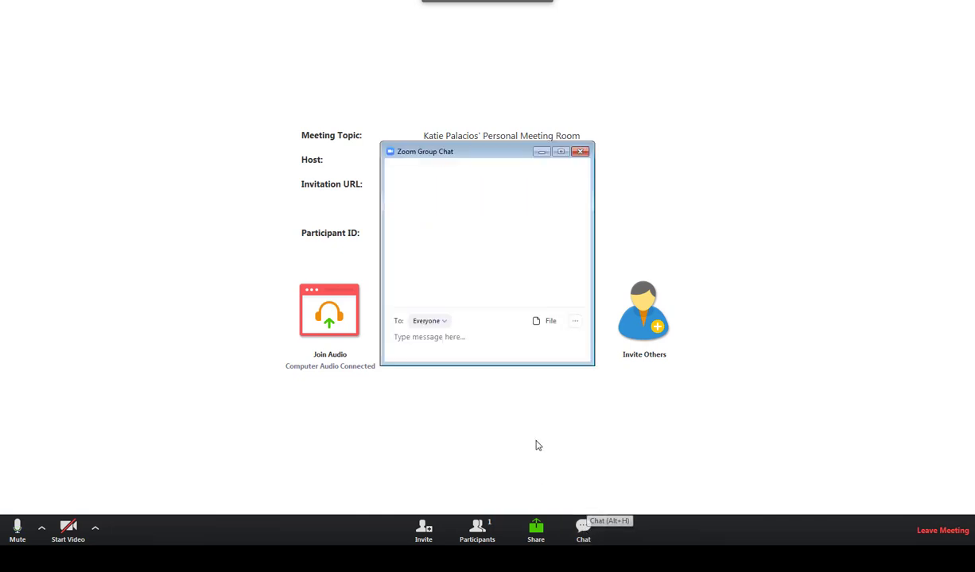
type("hi e")
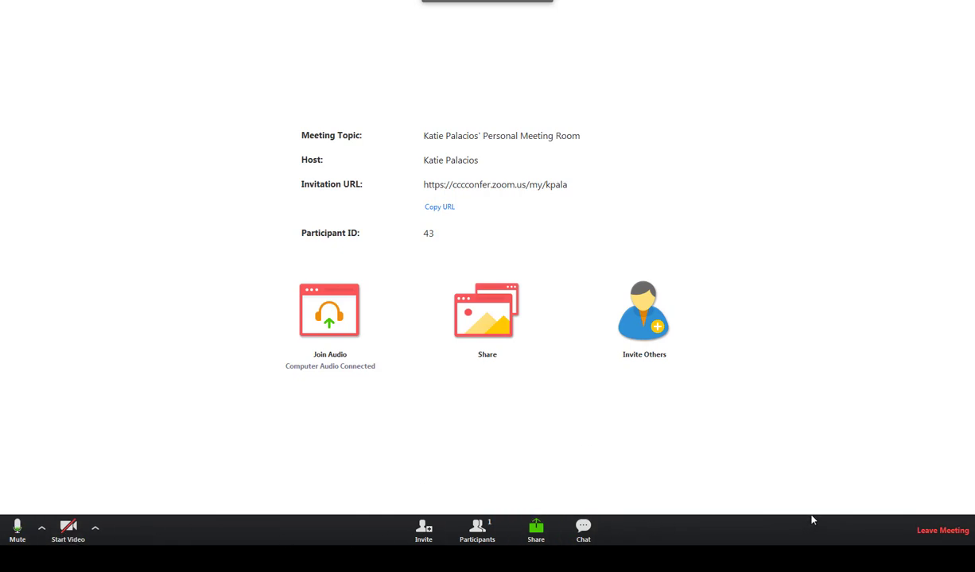
mouse_move(943, 537)
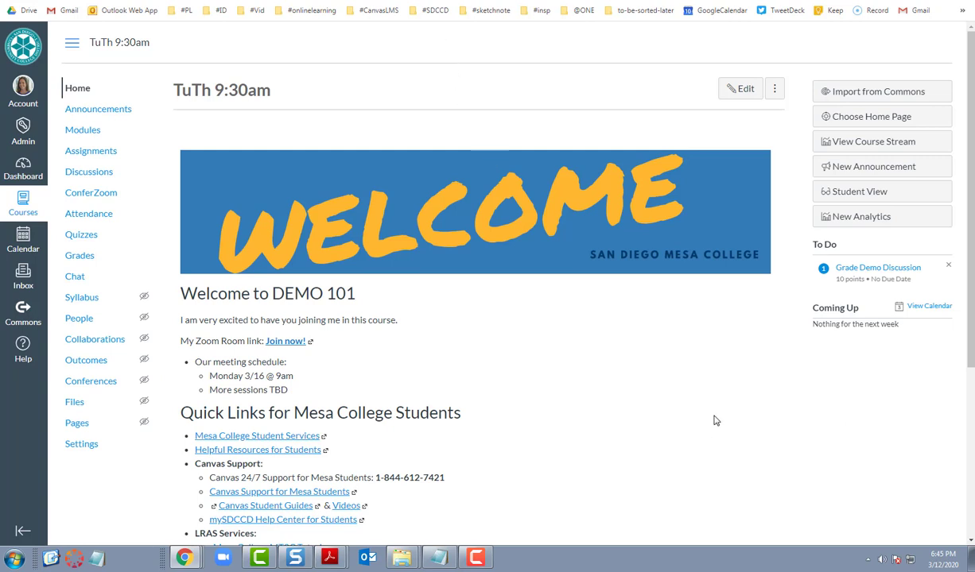
mouse_move(706, 413)
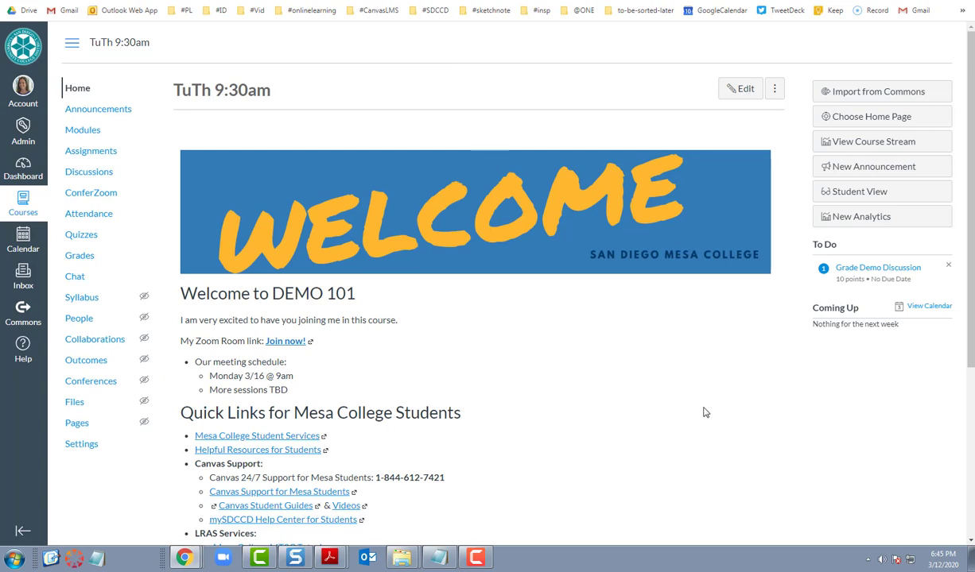